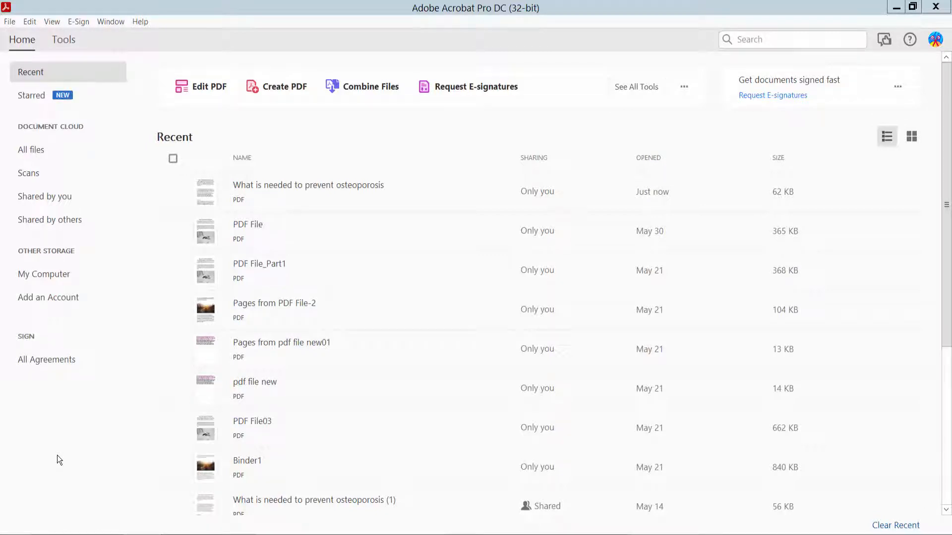
pyautogui.moveTo(89, 451)
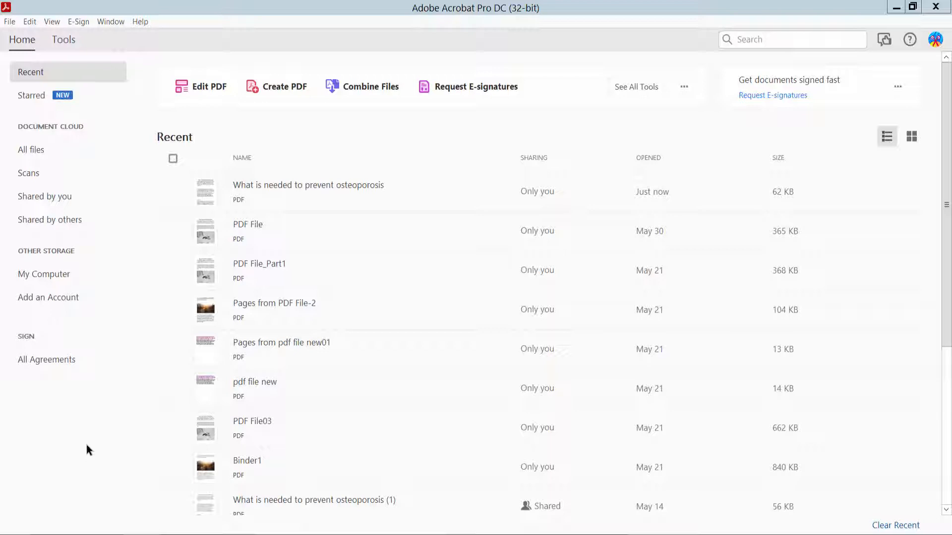
pyautogui.moveTo(452, 23)
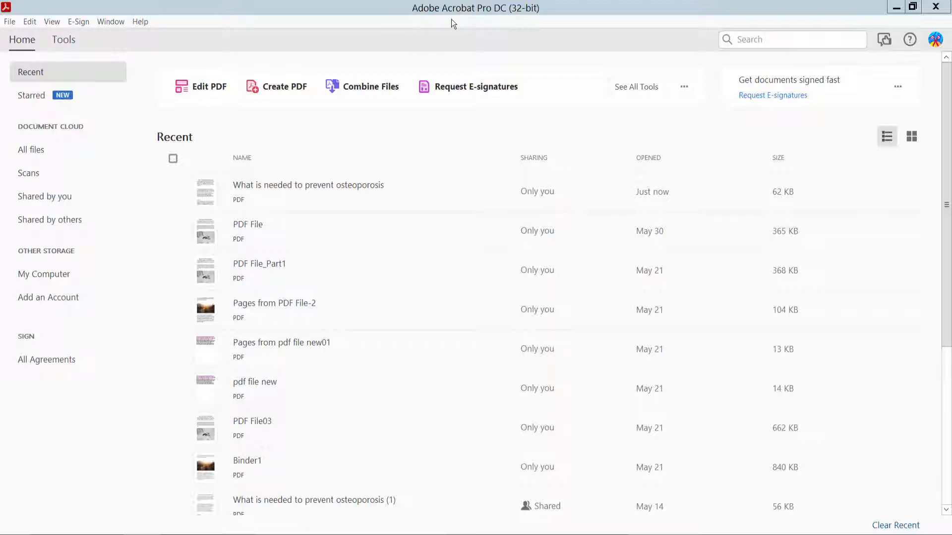
pyautogui.moveTo(312, 209)
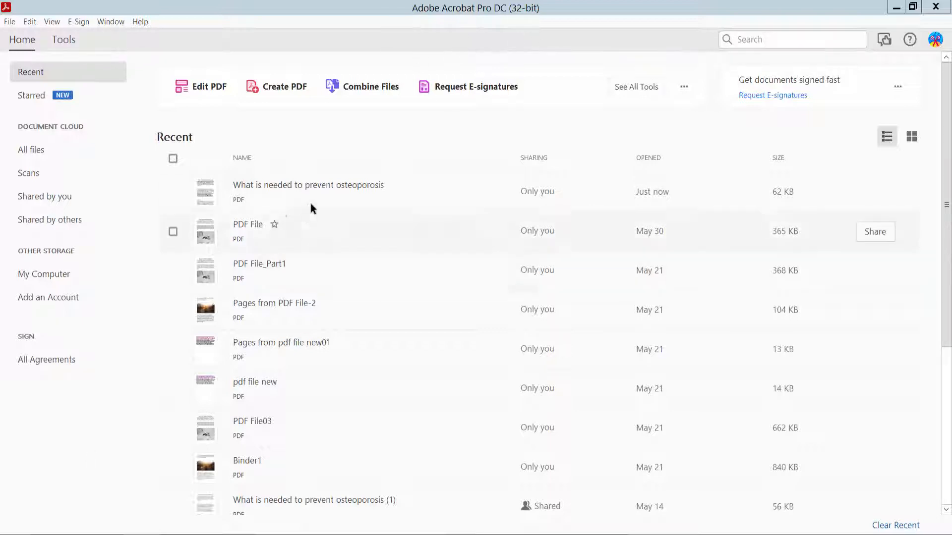
# Open 'What is needed to prevent osteoporosis' from Recent files and zoom to 130%.
pyautogui.doubleClick(308, 185)
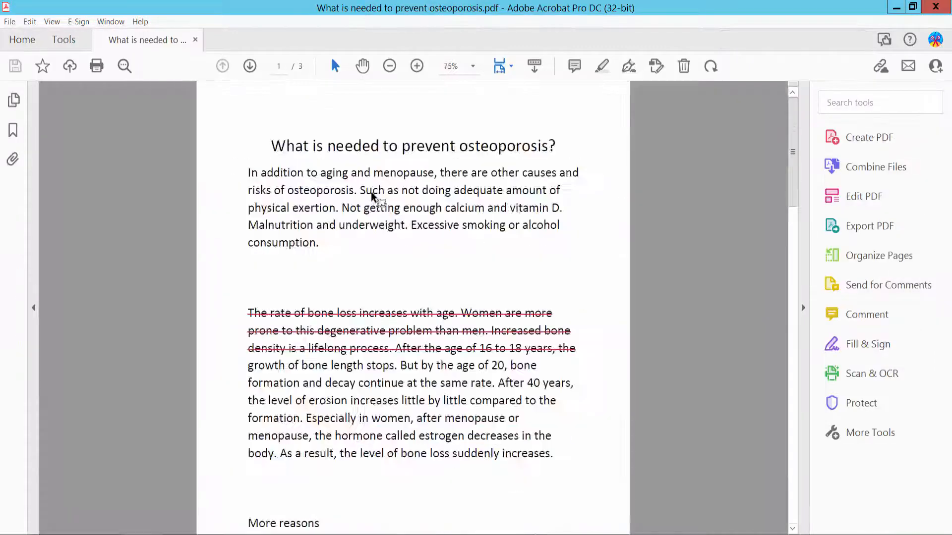
pyautogui.click(416, 65)
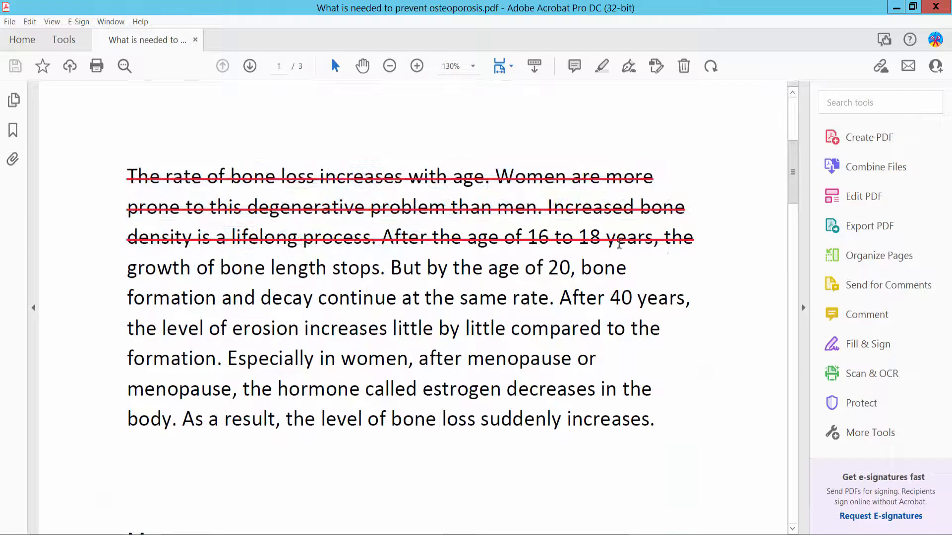
pyautogui.moveTo(299, 167)
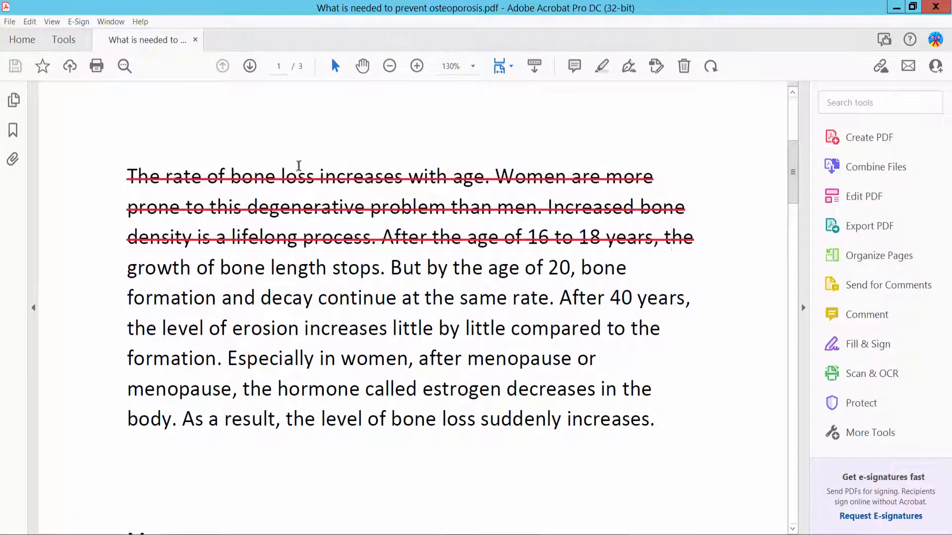
# Show the comments panel listing three strikethrough annotations on page 2.
pyautogui.click(63, 39)
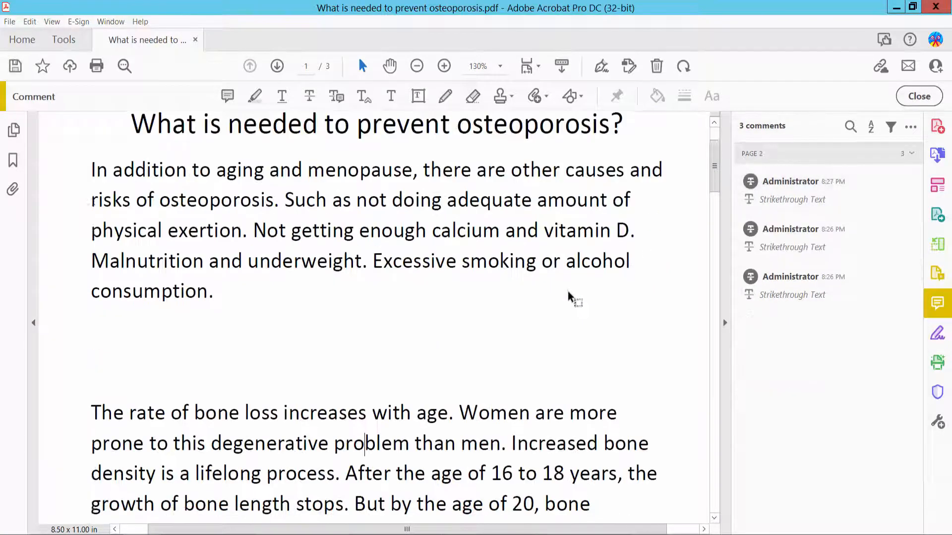
pyautogui.scroll(-3)
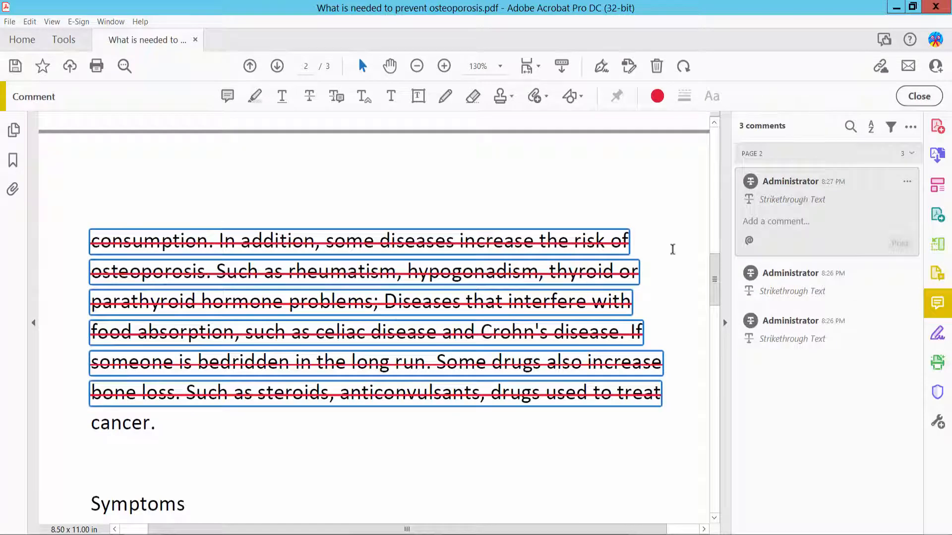
# Delete the strikethrough comments until none remain, zoom out, and open the File menu.
pyautogui.click(906, 181)
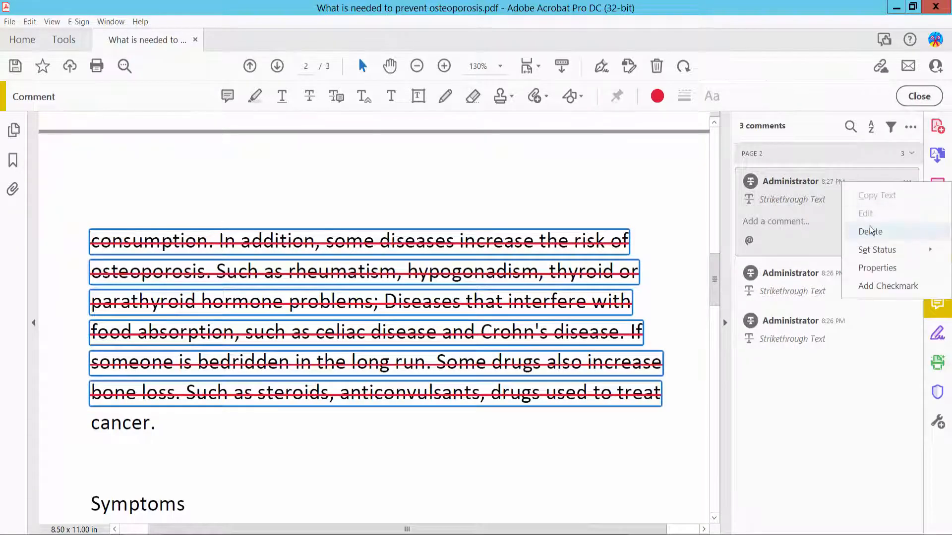
pyautogui.click(870, 232)
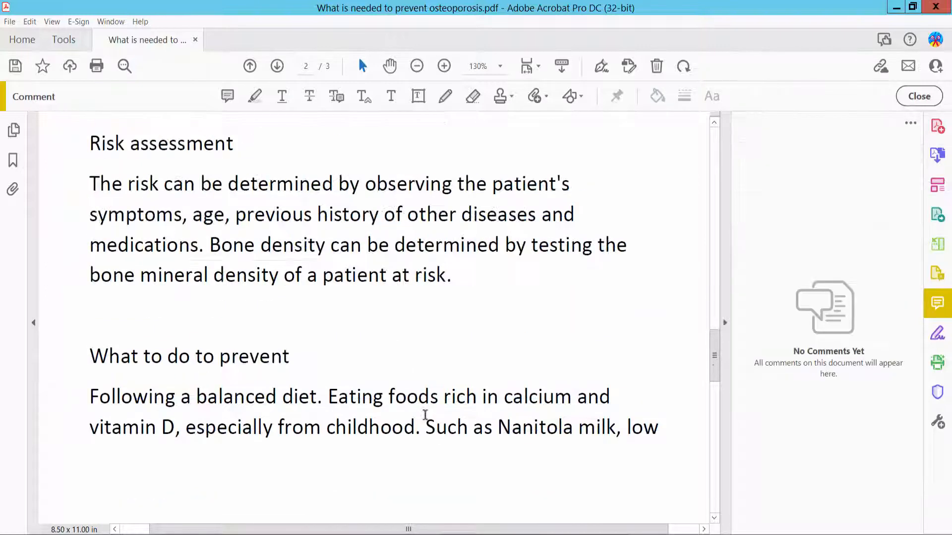
pyautogui.click(416, 66)
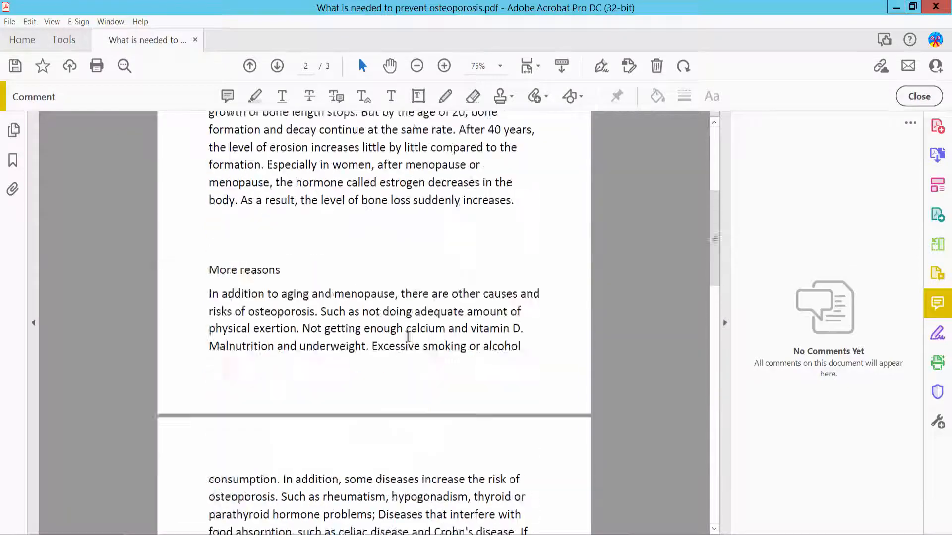
pyautogui.click(9, 21)
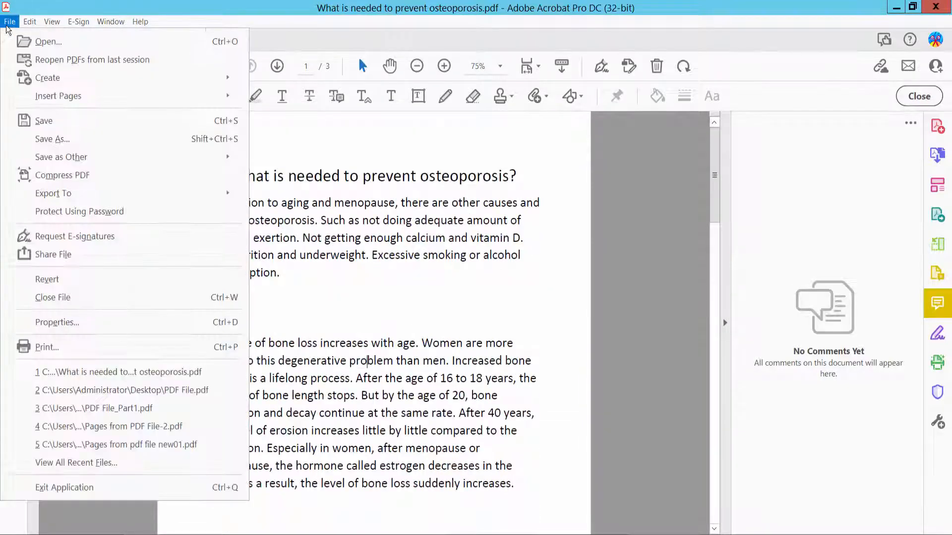